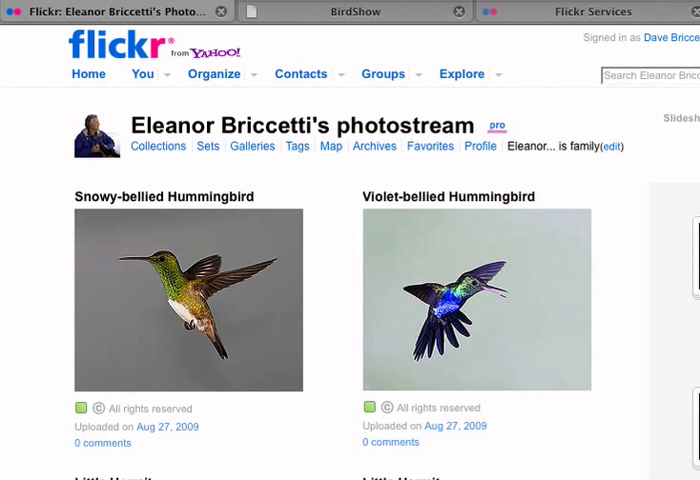
mouse_move(45, 390)
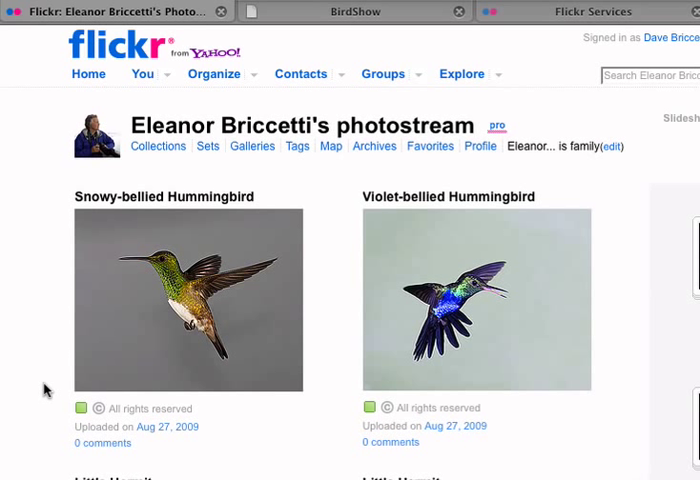
mouse_move(55, 275)
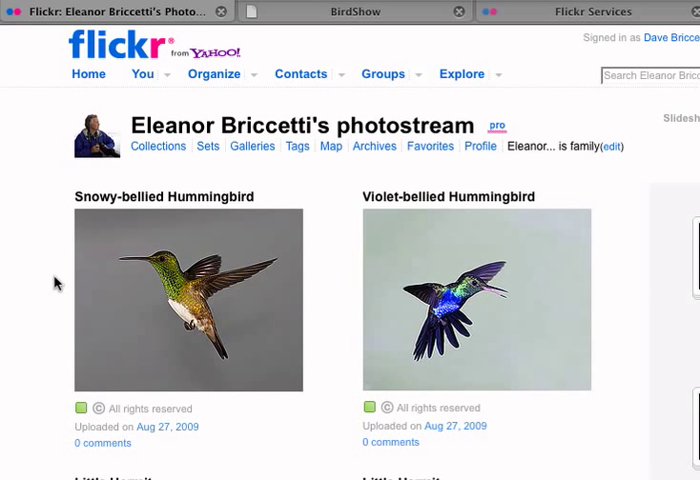
mouse_move(330, 42)
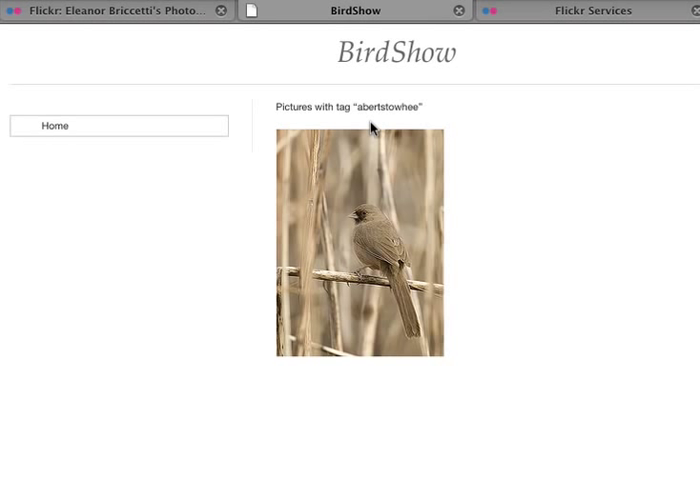
mouse_move(388, 118)
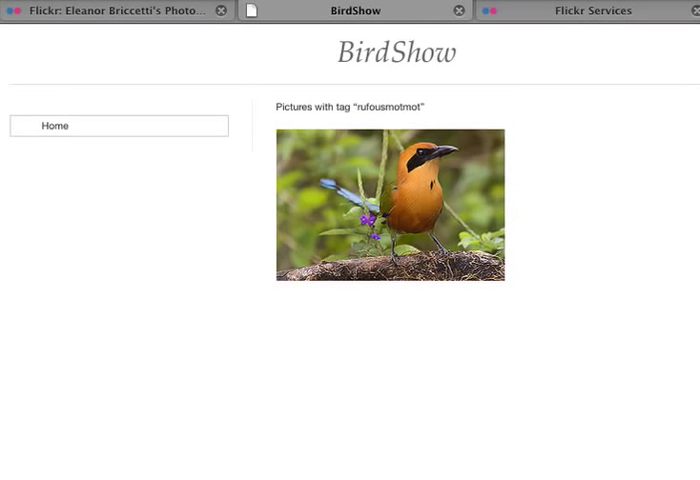
mouse_move(388, 122)
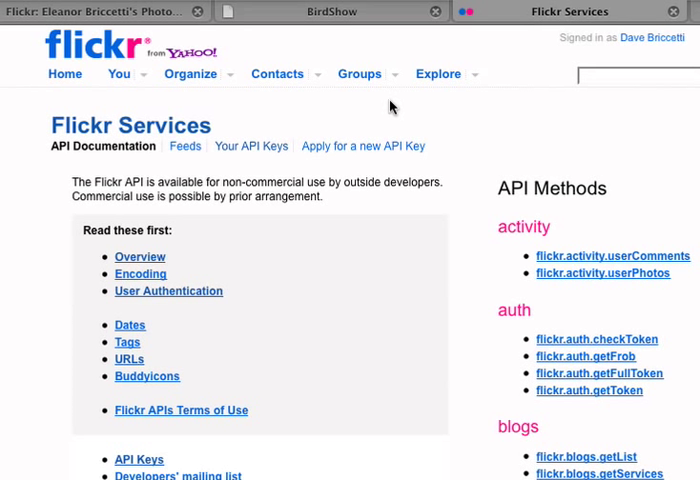
mouse_move(370, 147)
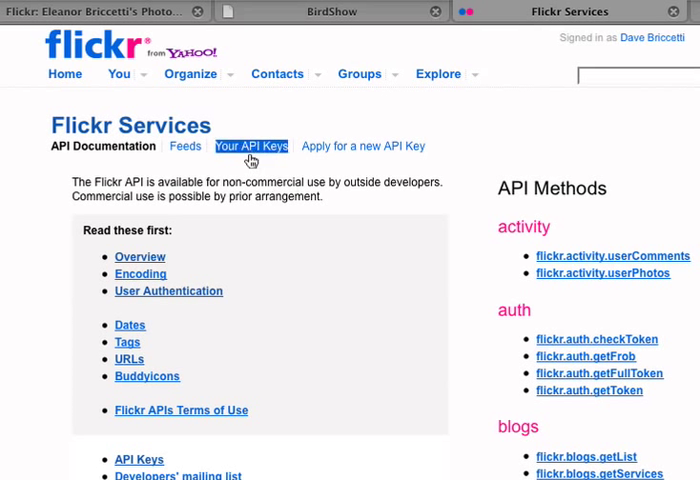
mouse_move(250, 167)
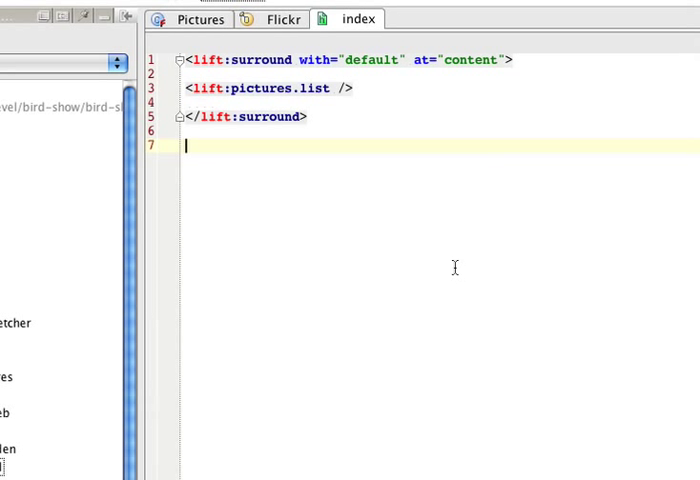
mouse_move(340, 18)
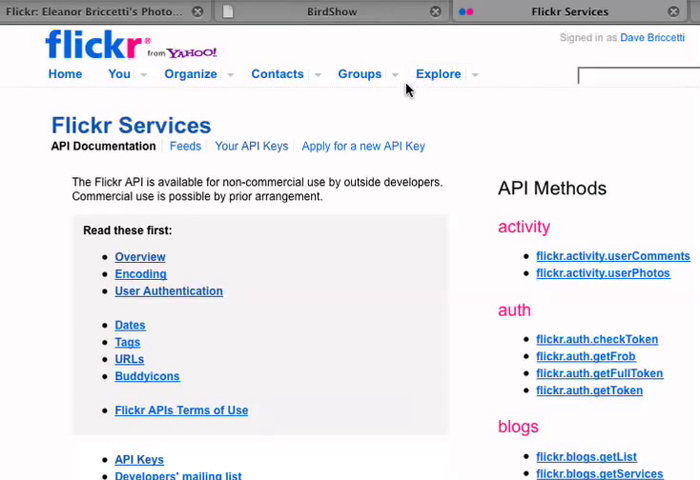
Step: Show the BirdShow page with its grid of socalifornia-tagged bird photos
click(330, 11)
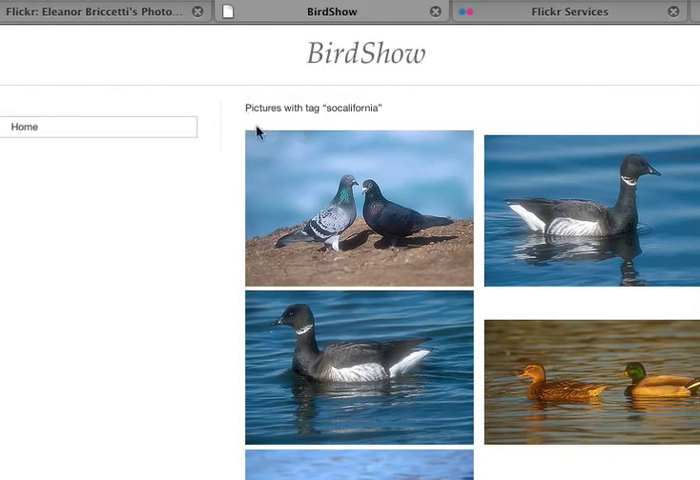
mouse_move(262, 138)
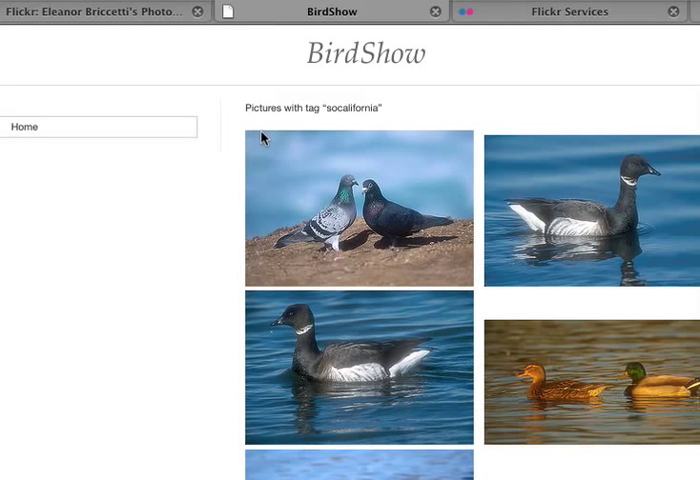
mouse_move(77, 138)
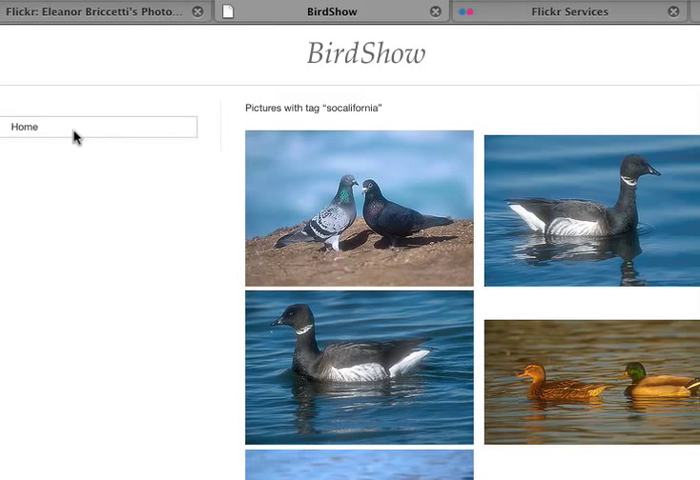
mouse_move(350, 55)
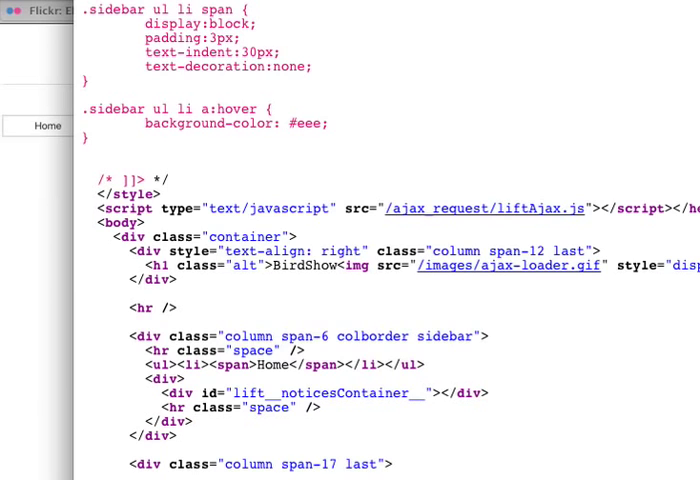
Step: Scroll the BirdShow page source through the sidebar styles and container markup
scroll(down, 3)
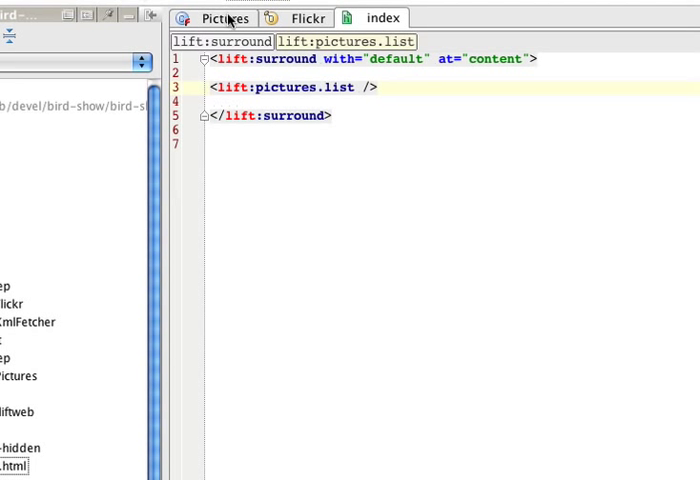
Step: Show the Pictures snippet class whose list method maps tag photos to image tags
click(225, 18)
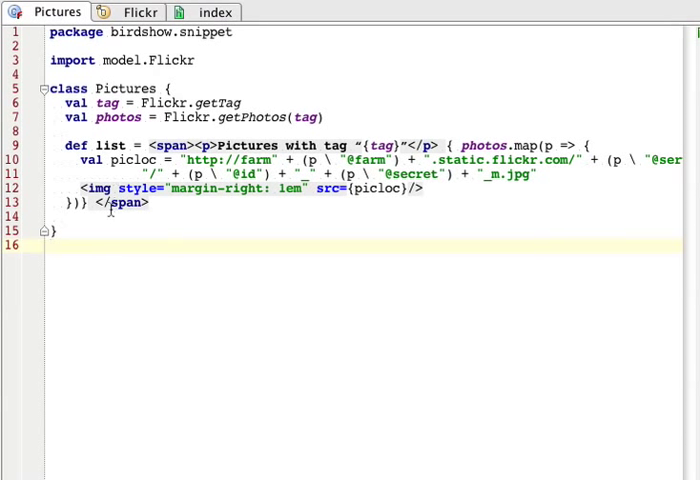
mouse_move(112, 12)
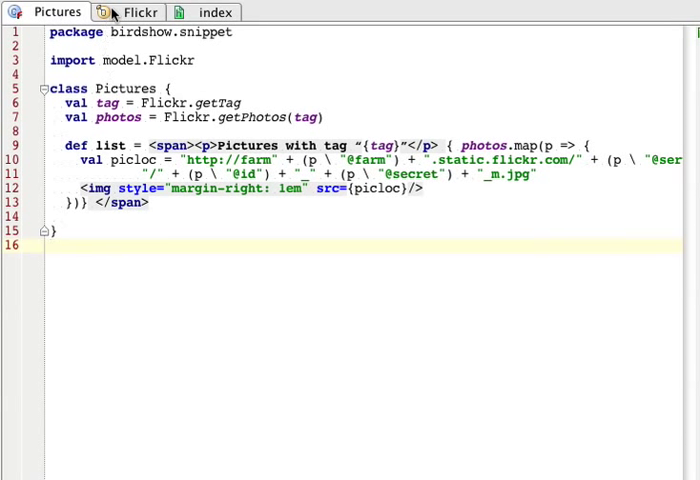
mouse_move(137, 60)
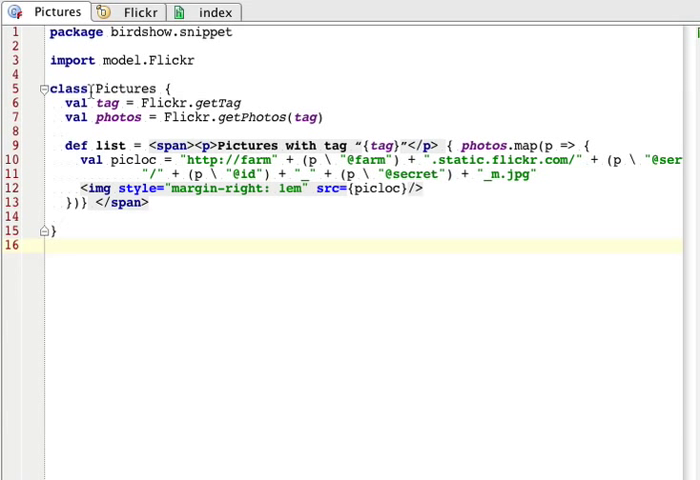
mouse_move(100, 103)
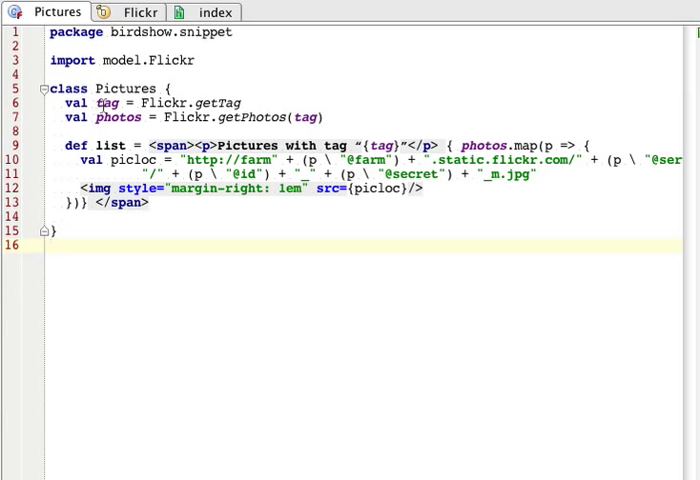
mouse_move(207, 102)
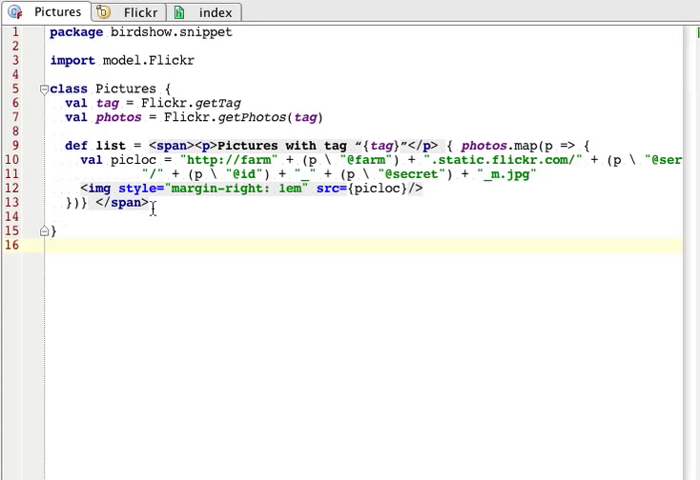
mouse_move(118, 117)
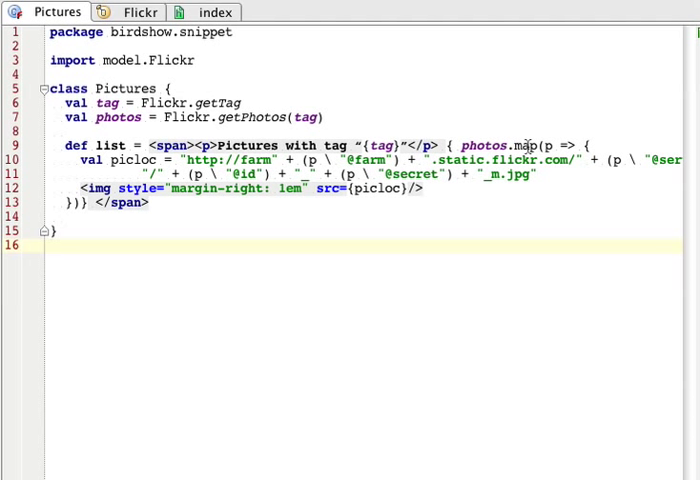
mouse_move(522, 145)
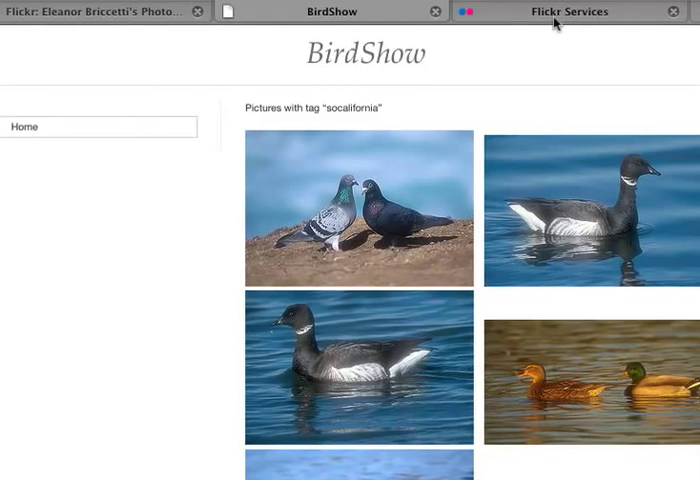
Step: Open the flickr.photos.search docs and scroll through its arguments and example response
click(570, 11)
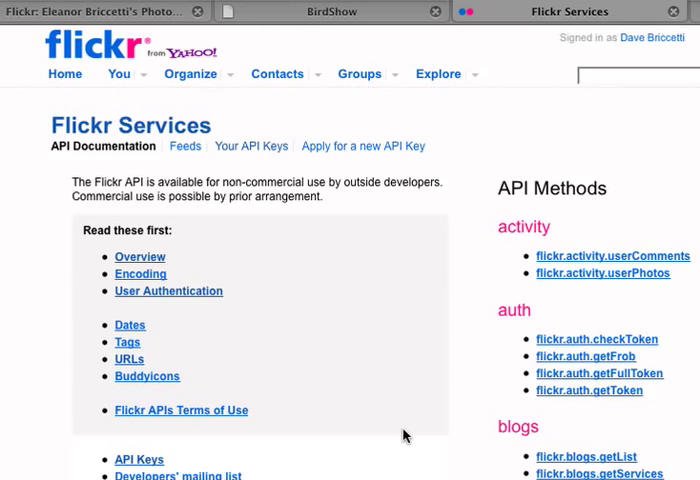
scroll(down, 3)
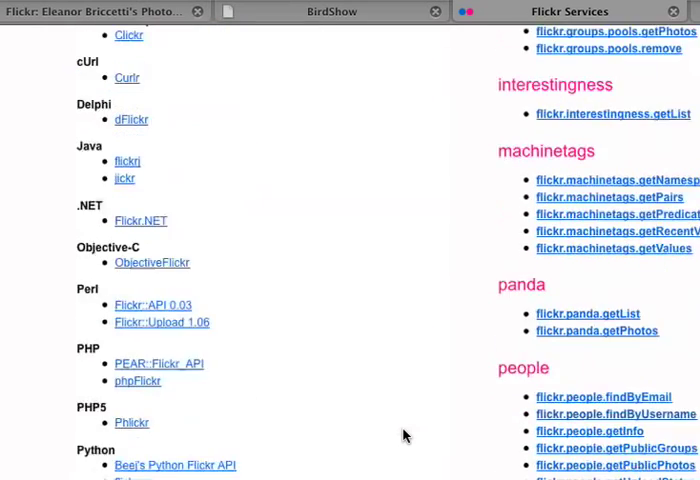
scroll(down, 3)
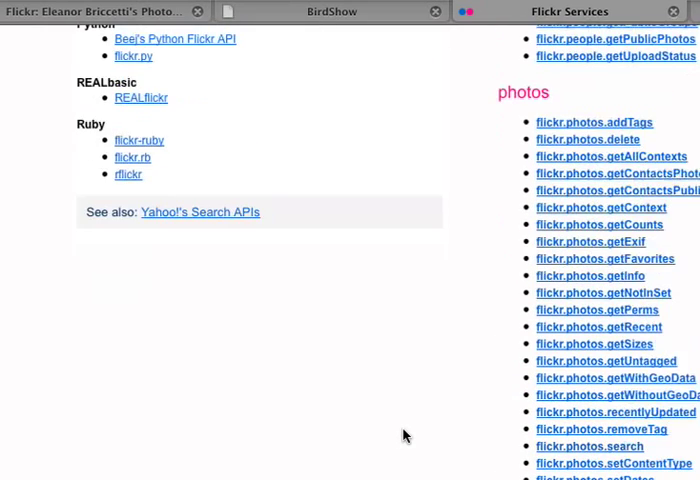
click(589, 446)
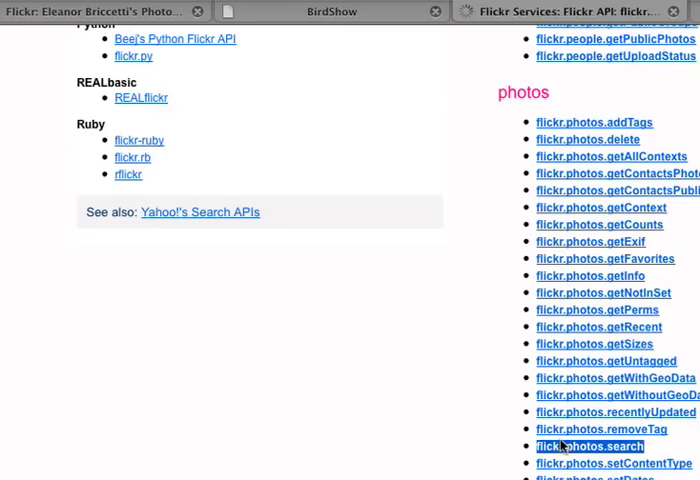
click(590, 446)
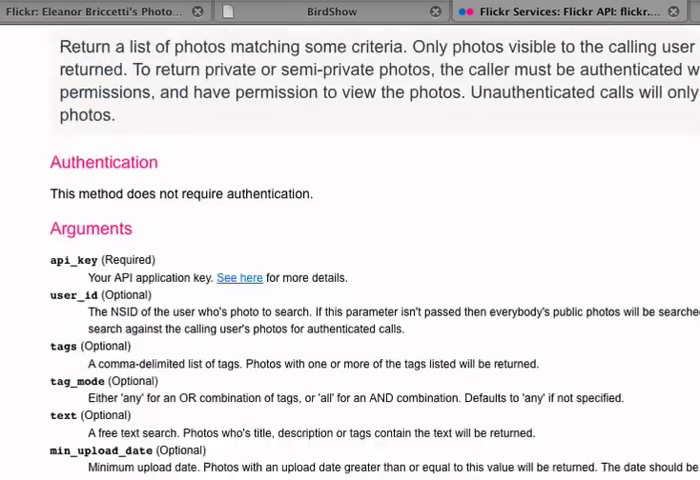
scroll(down, 3)
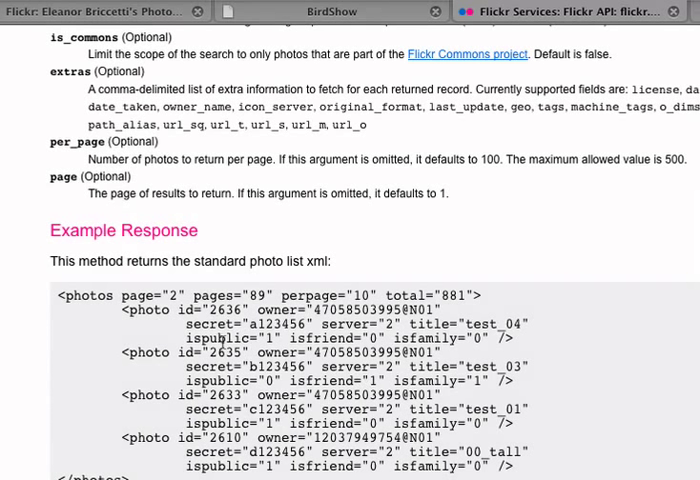
mouse_move(225, 309)
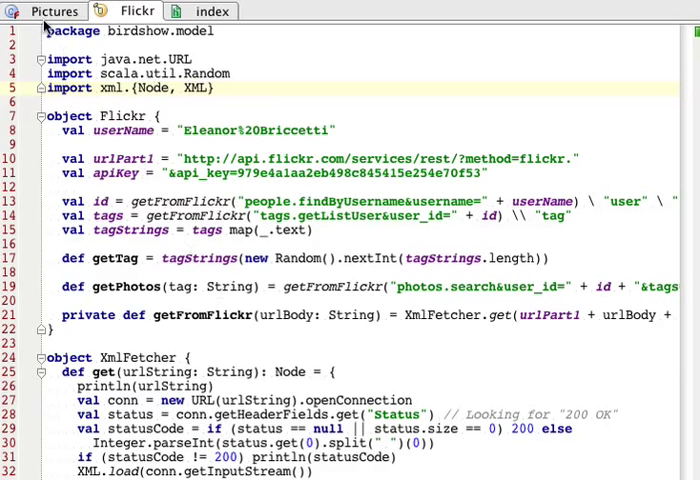
mouse_move(35, 25)
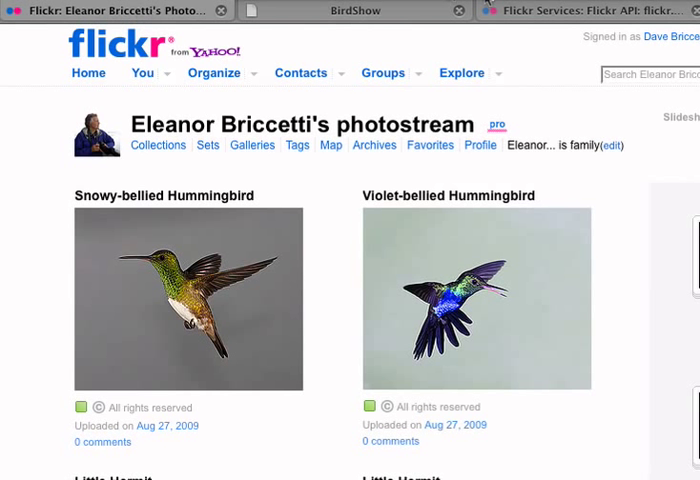
Step: Glance at the flickr.photos.search docs, then return to the BirdShow socalifornia photos
click(540, 11)
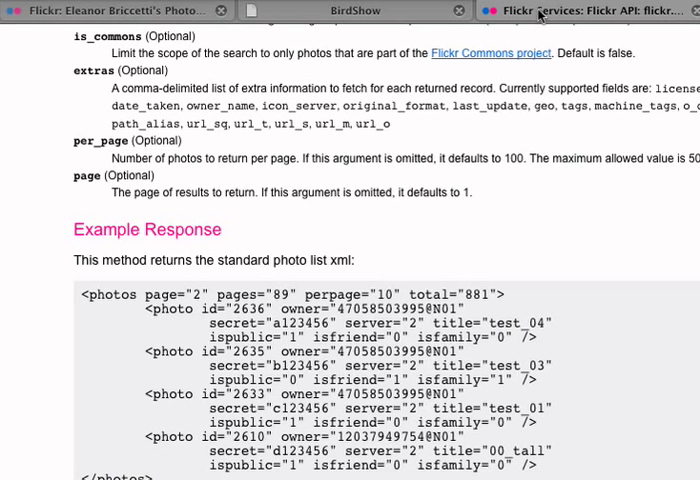
click(355, 11)
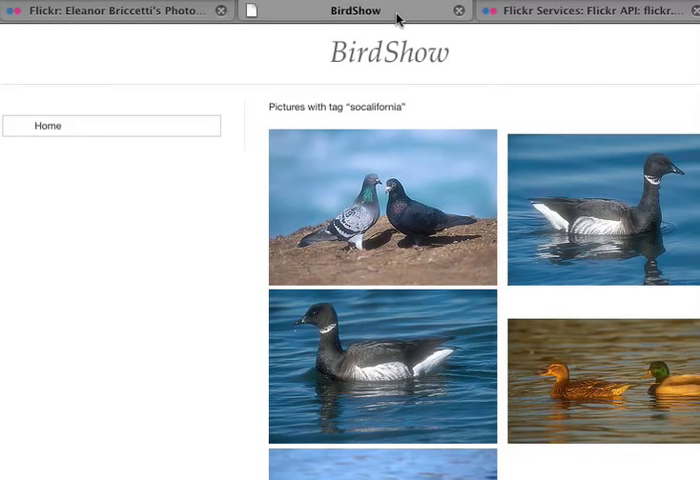